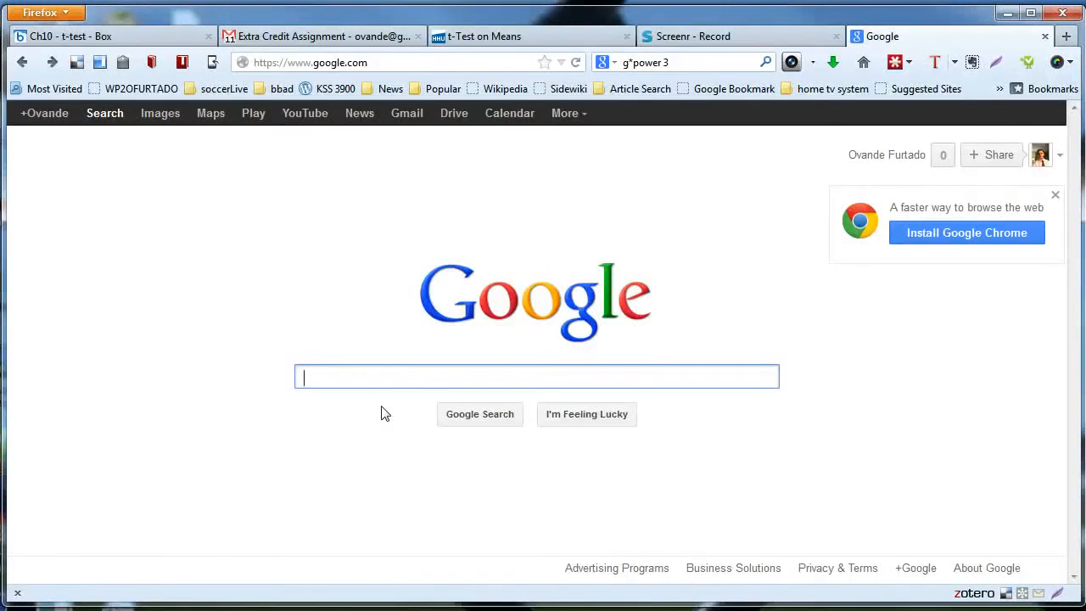
mouse_move(338, 424)
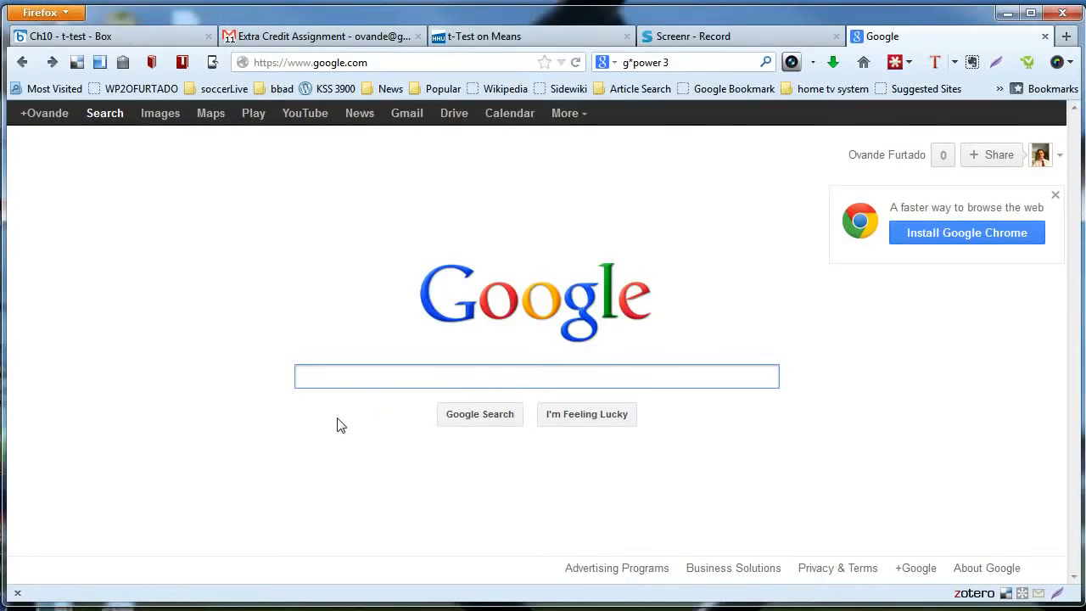
Search Google for "g* power" and open the G*Power result from psycho.uni-duesseldorf.de.
text(g* power)
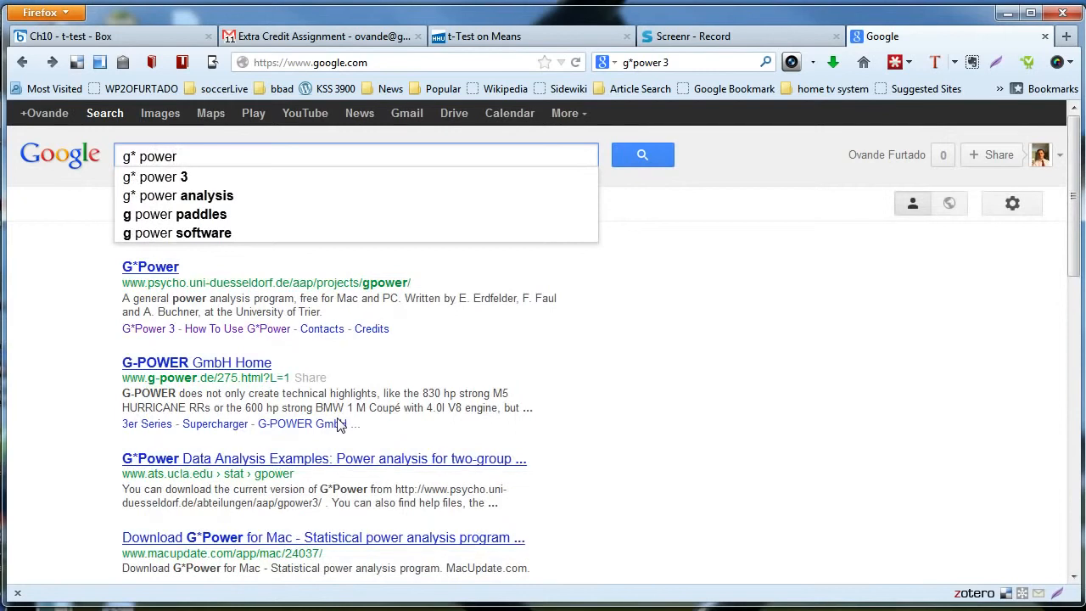
click(155, 177)
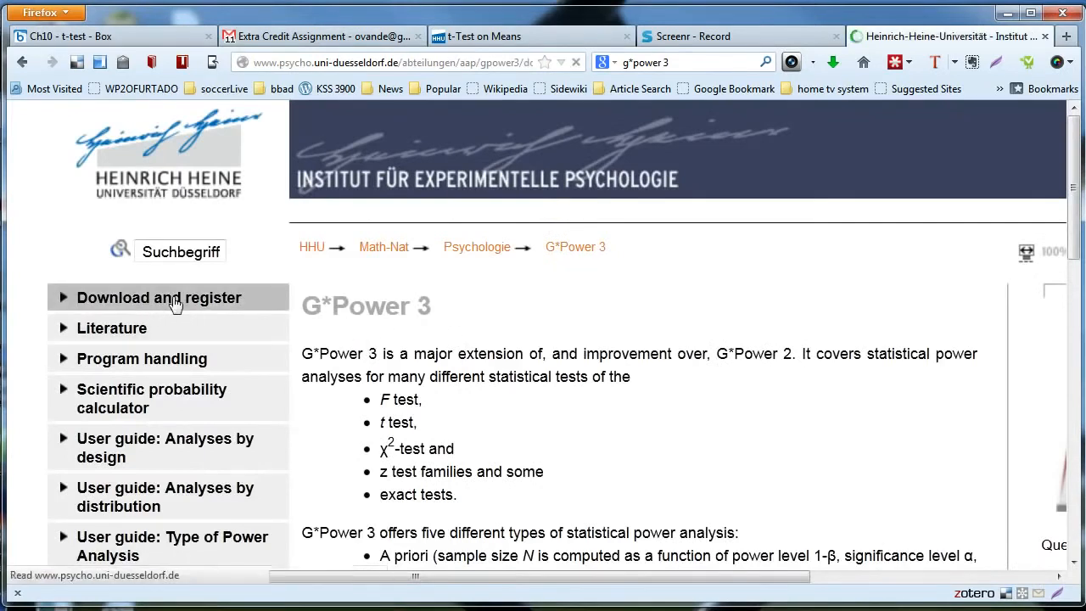
Go to Download and register and bring the Download G*Power 3.1.6 section into view.
click(160, 298)
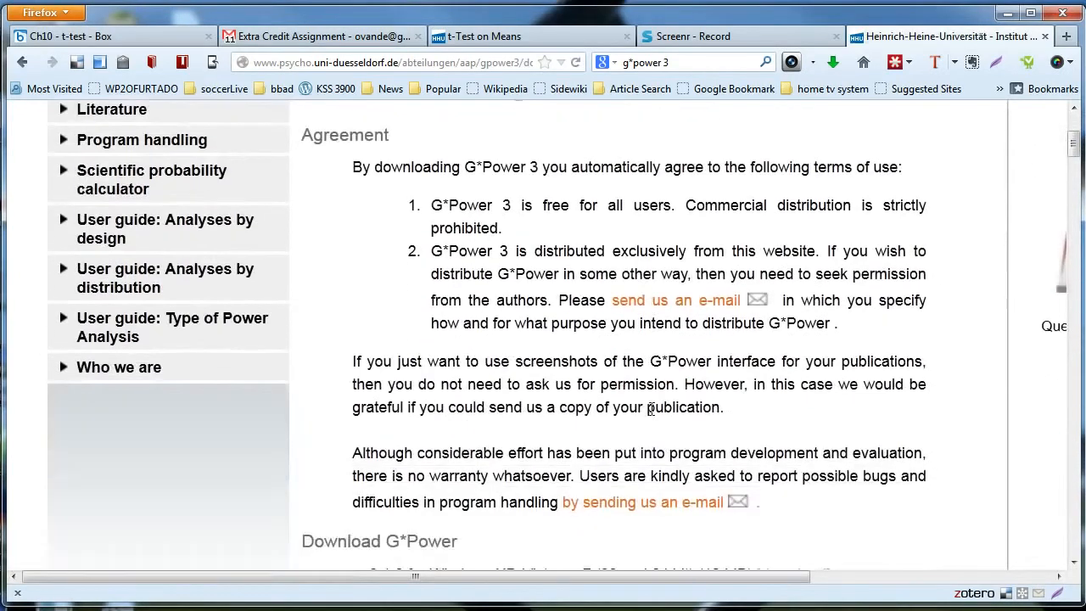
scroll(down, 3)
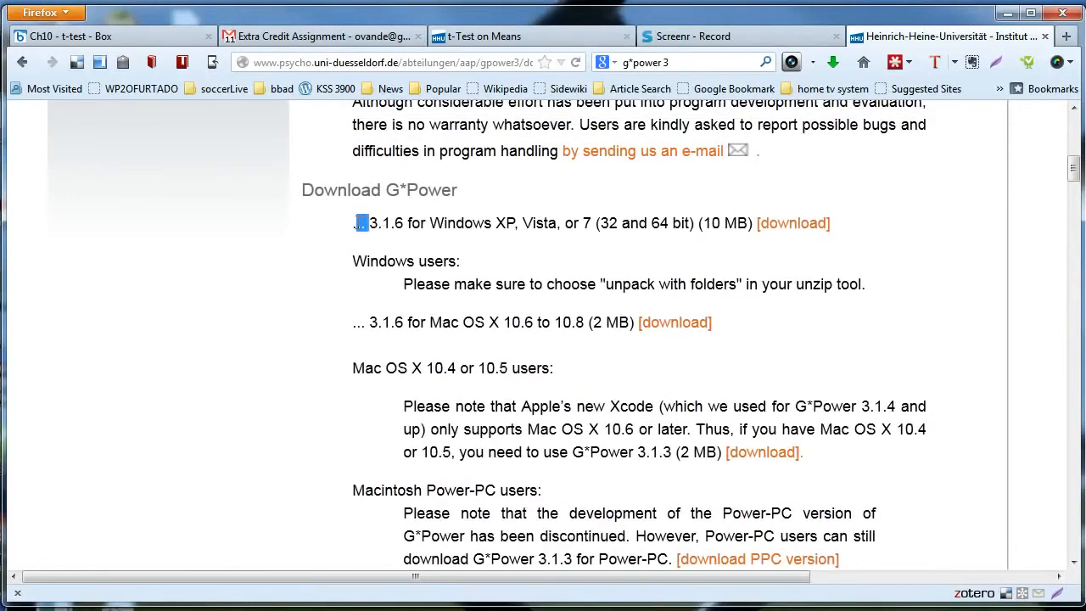
drag(356, 223, 567, 222)
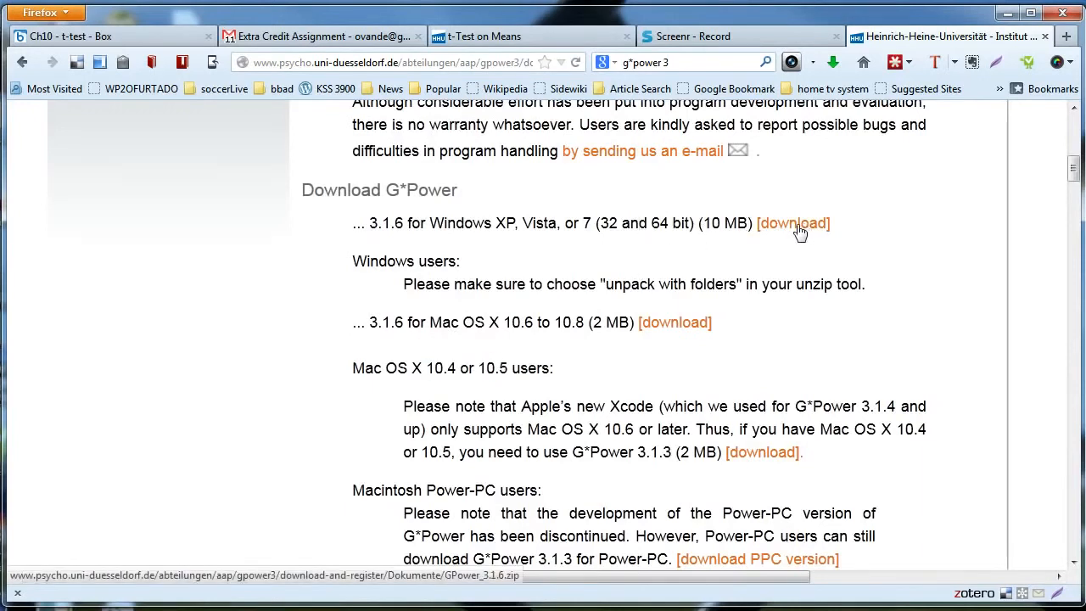
Download the 3.1.6 Windows package, choosing Save File for GPower_3.1.6.zip.
click(795, 224)
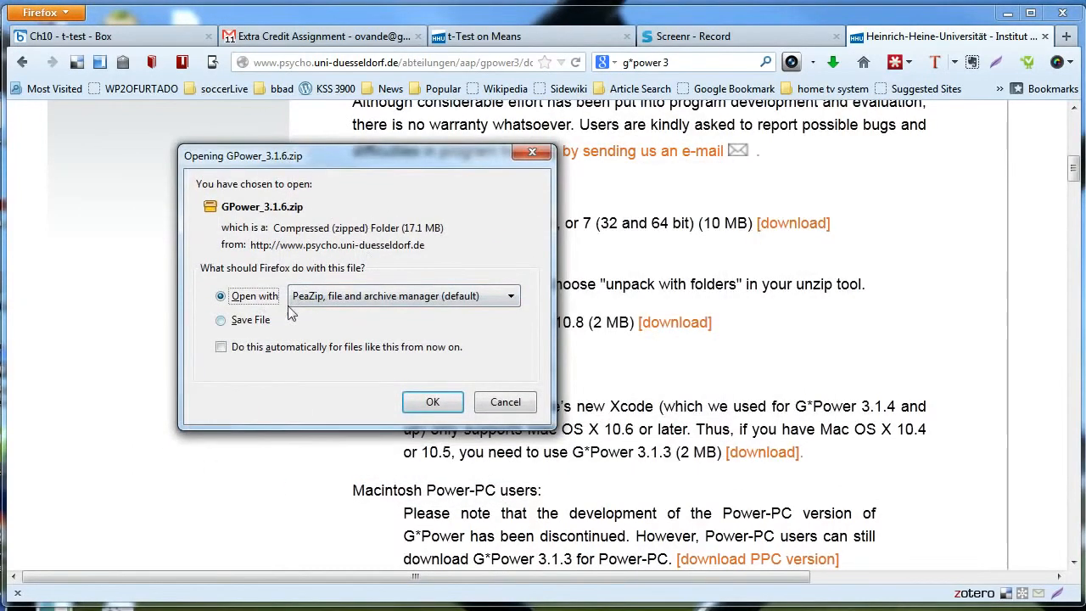
click(221, 319)
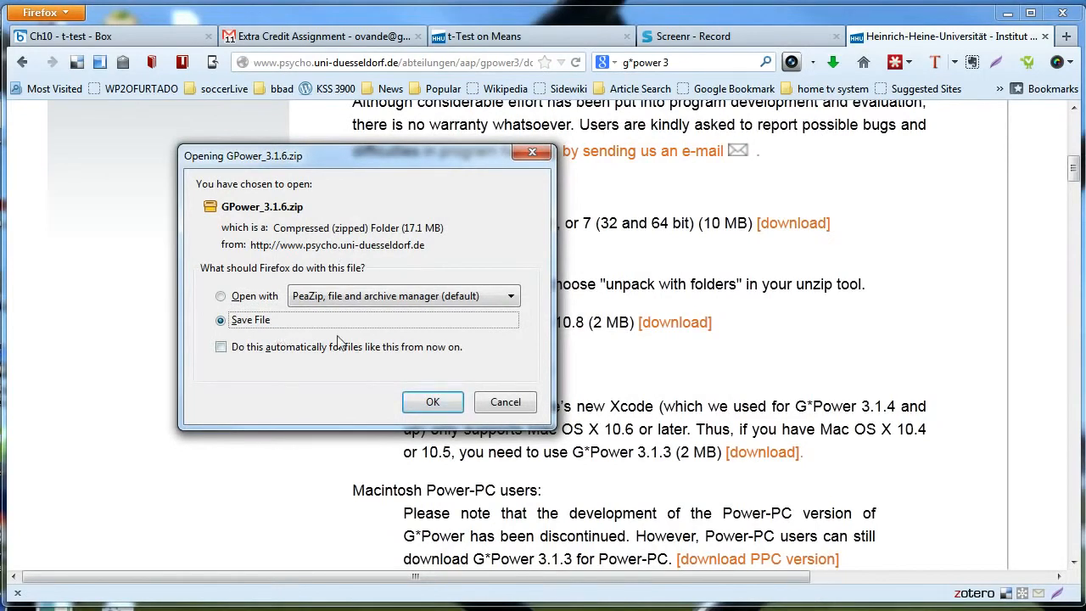
mouse_move(372, 322)
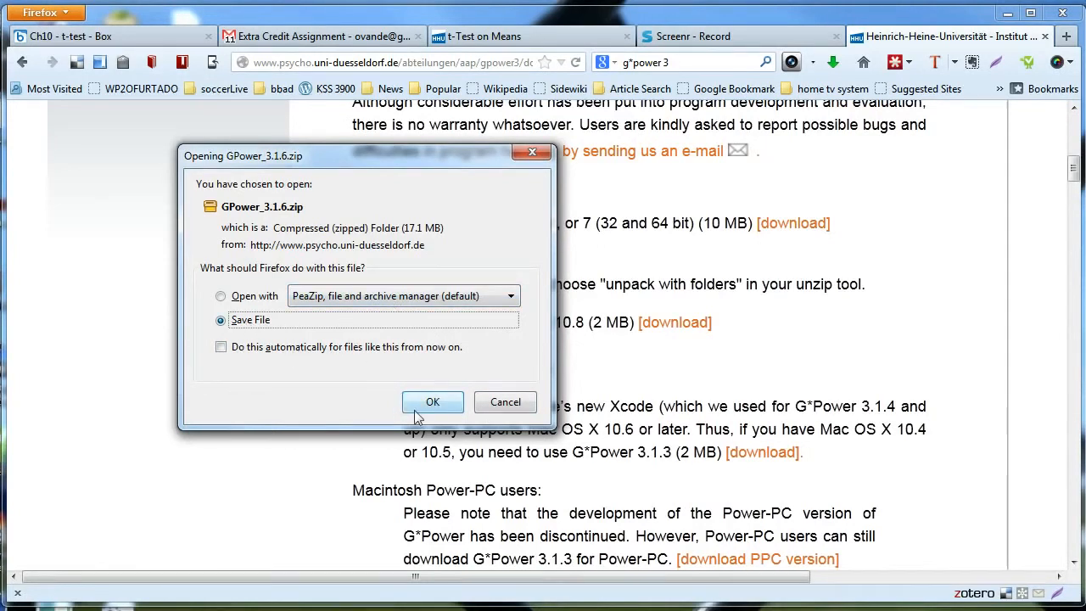
click(432, 400)
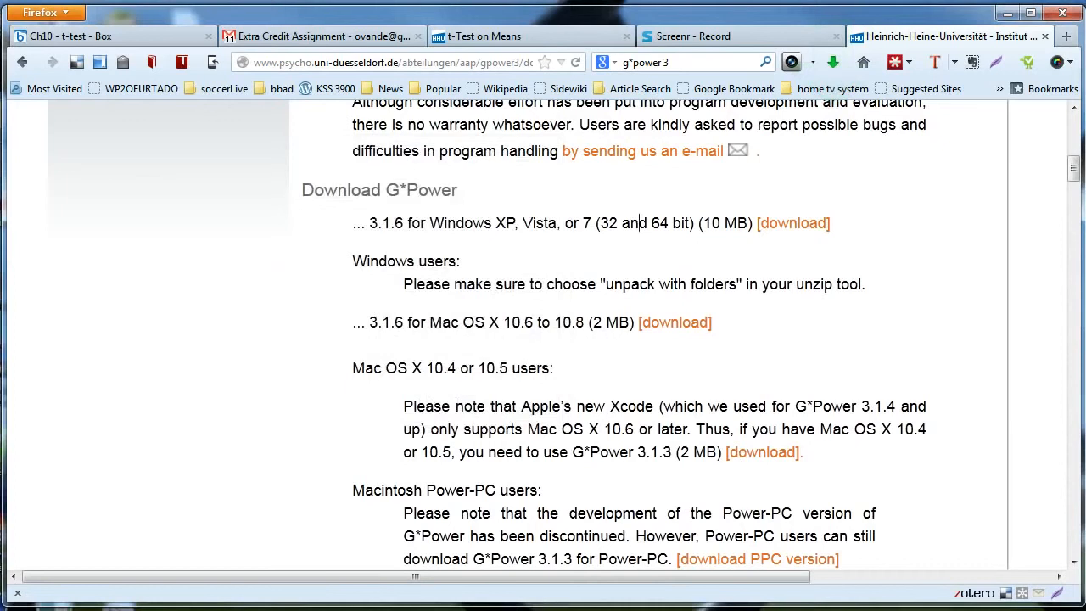
Check the Firefox downloads list for the finished zip and dismiss it.
click(833, 61)
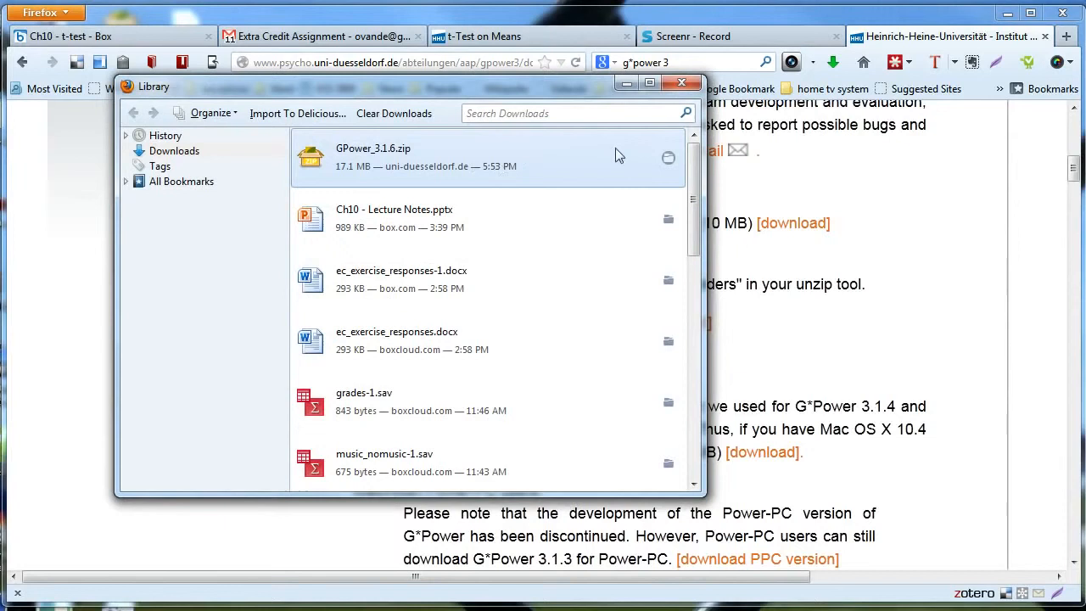
drag(425, 85, 509, 100)
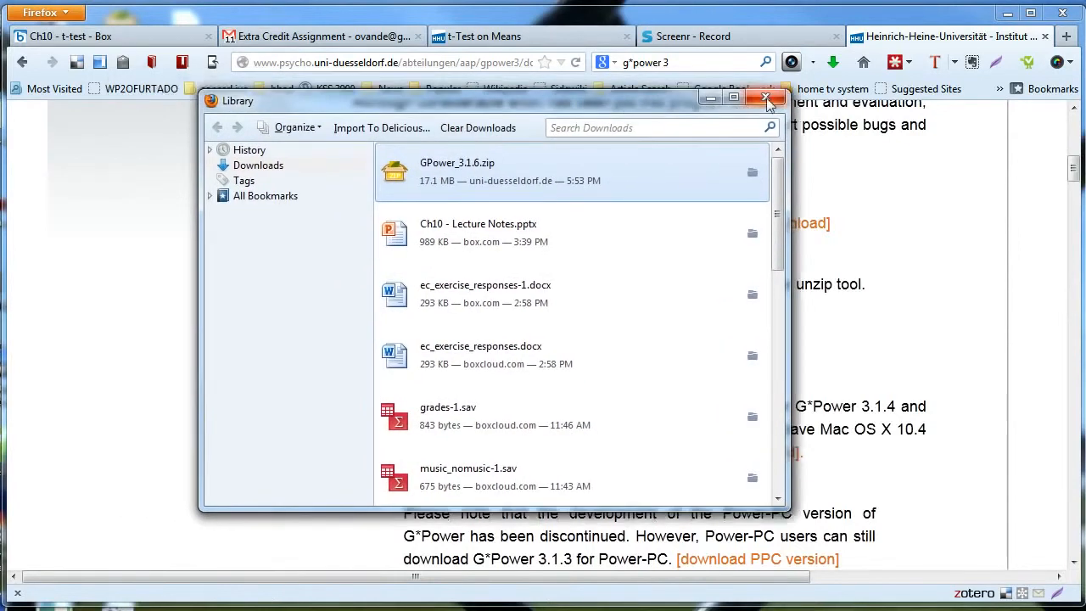
click(767, 96)
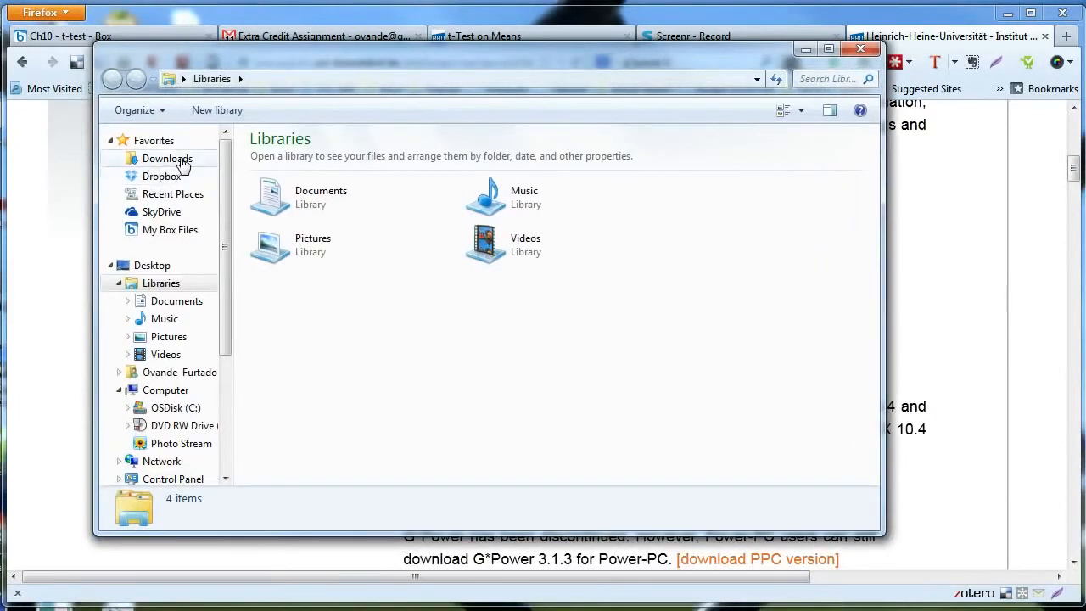
Browse to the Downloads folder and select the GPower_3.1.6 archive.
double_click(167, 160)
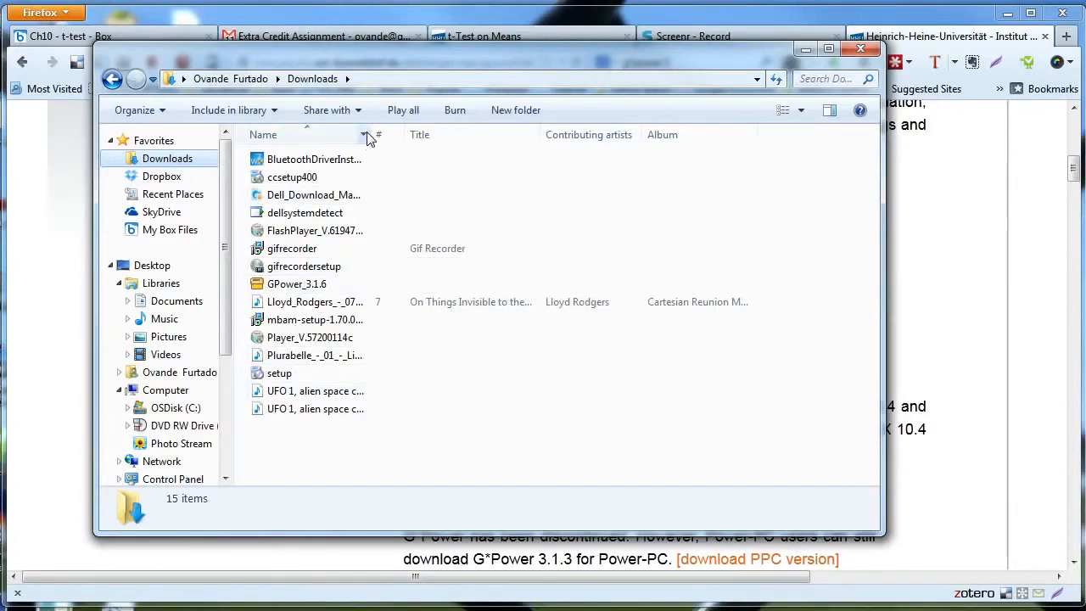
drag(374, 134, 482, 134)
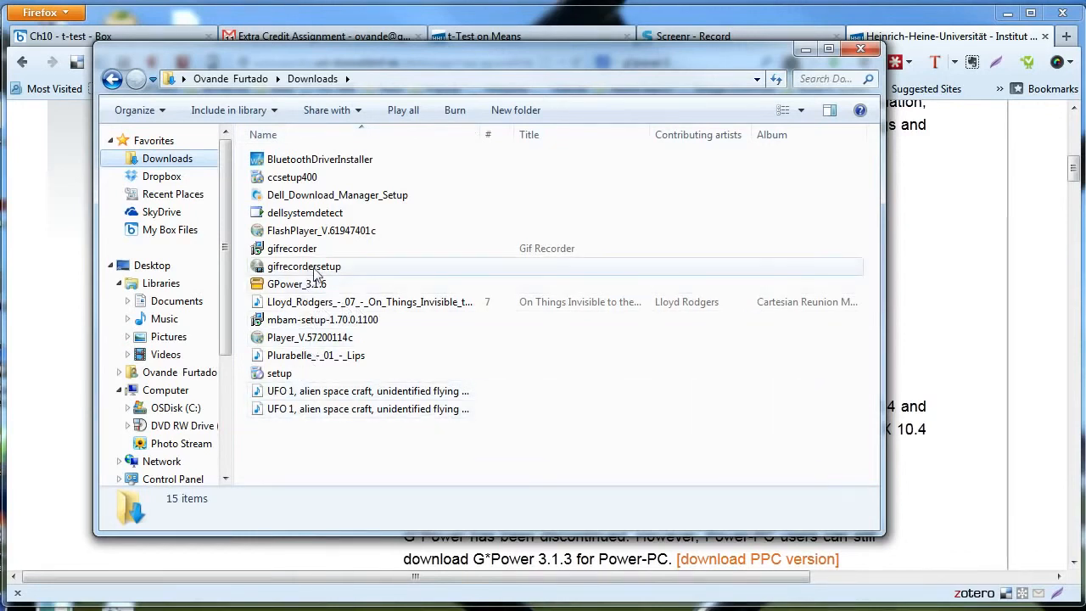
click(295, 284)
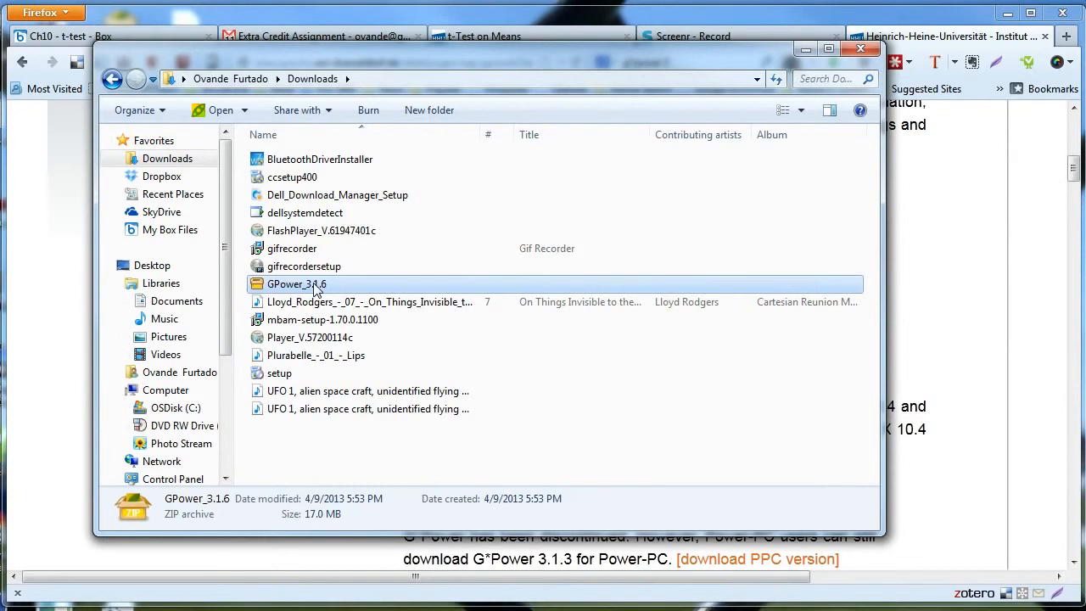
mouse_move(292, 289)
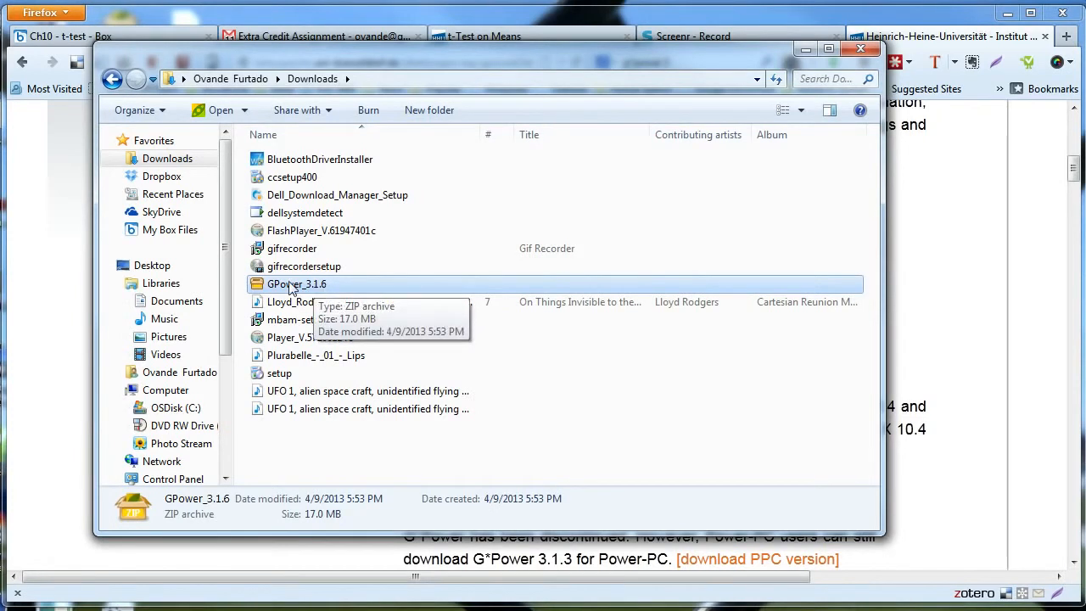
mouse_move(303, 289)
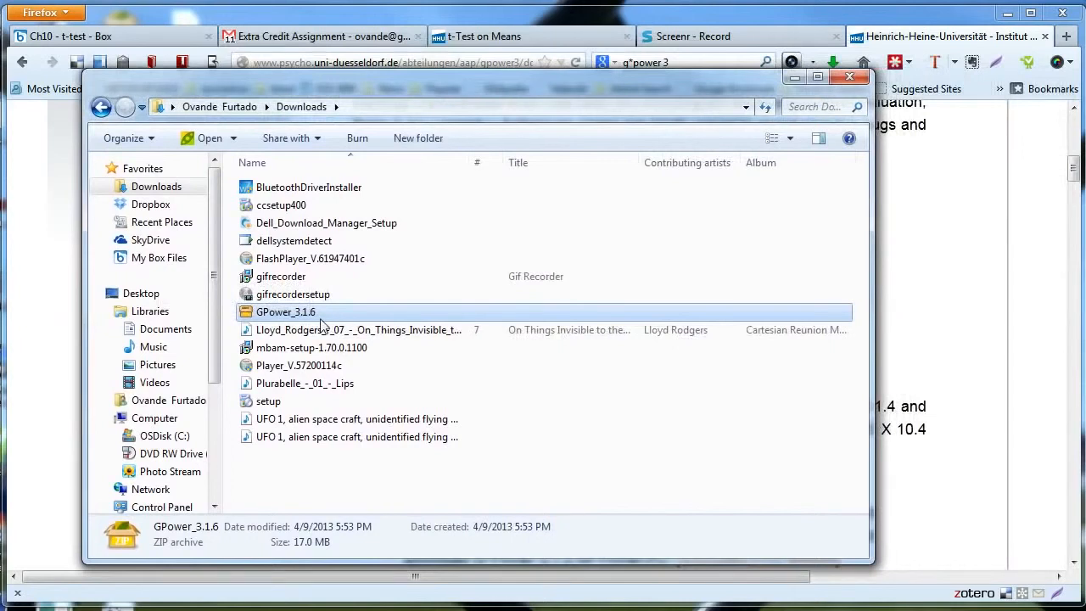
mouse_move(289, 314)
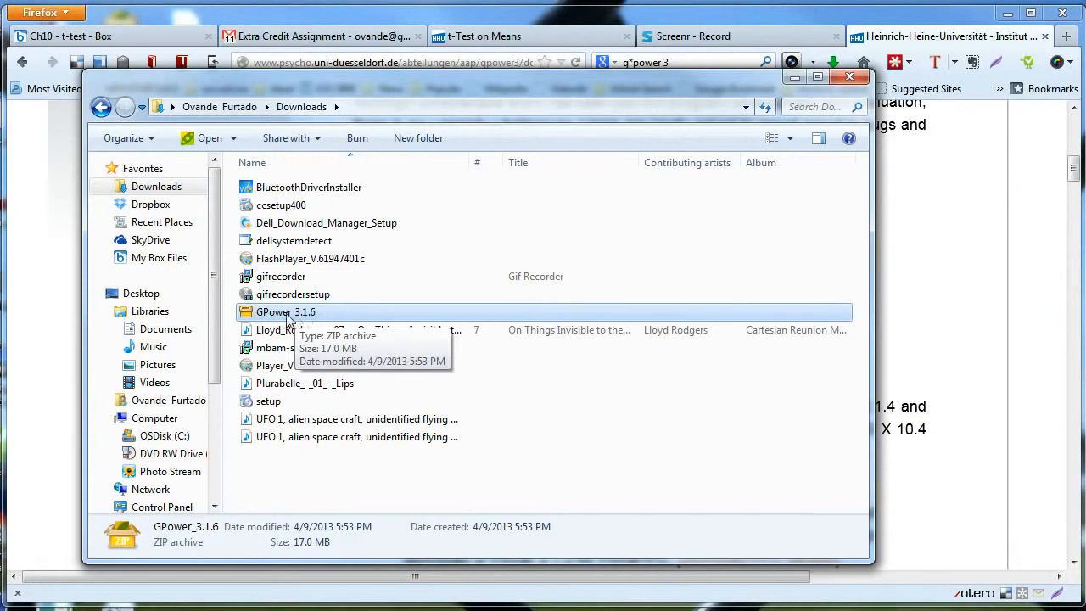
mouse_move(302, 319)
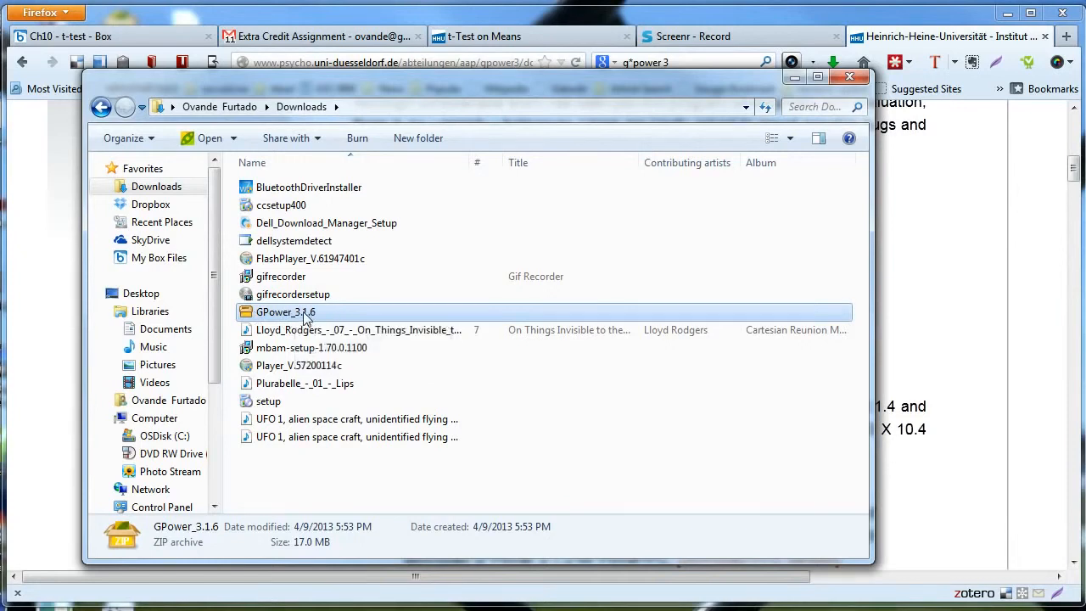
Open GPower_3.1.6 in Windows Explorer and extract all files into a GPower_3.1.6 folder.
right_click(285, 312)
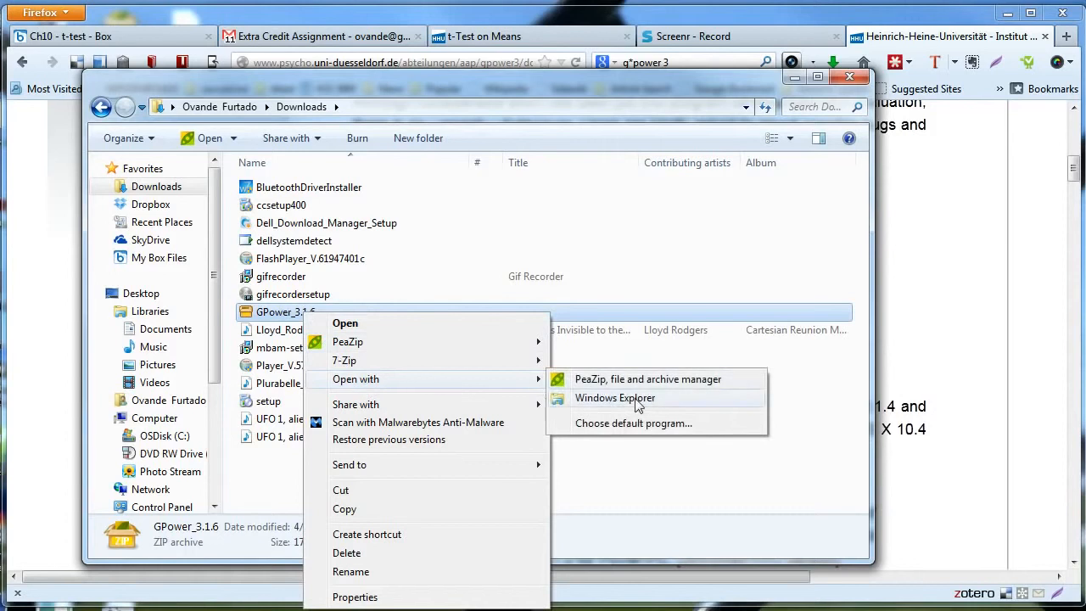
click(615, 397)
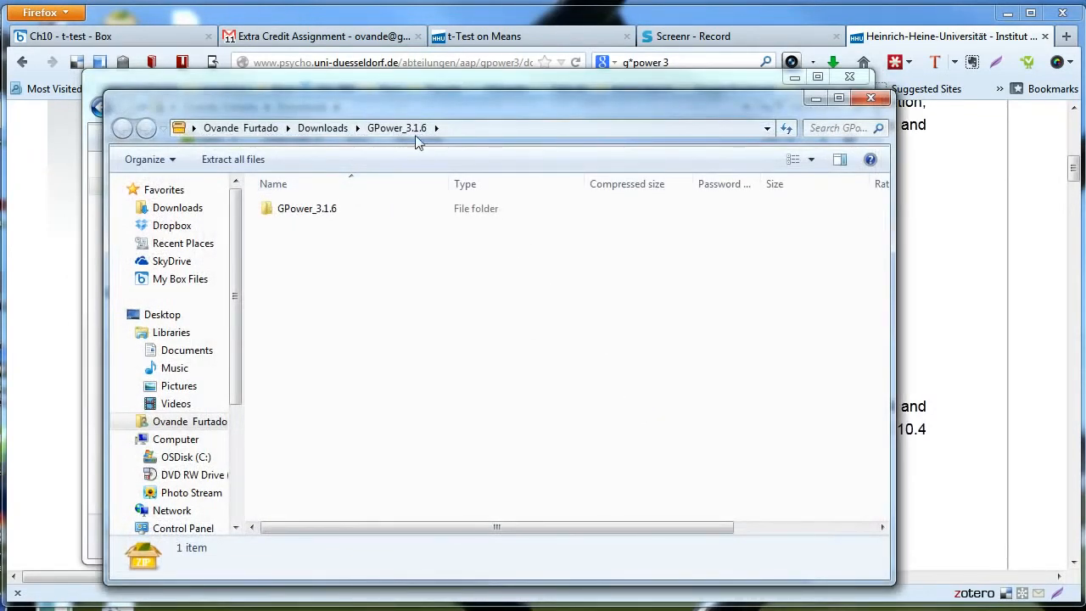
mouse_move(273, 168)
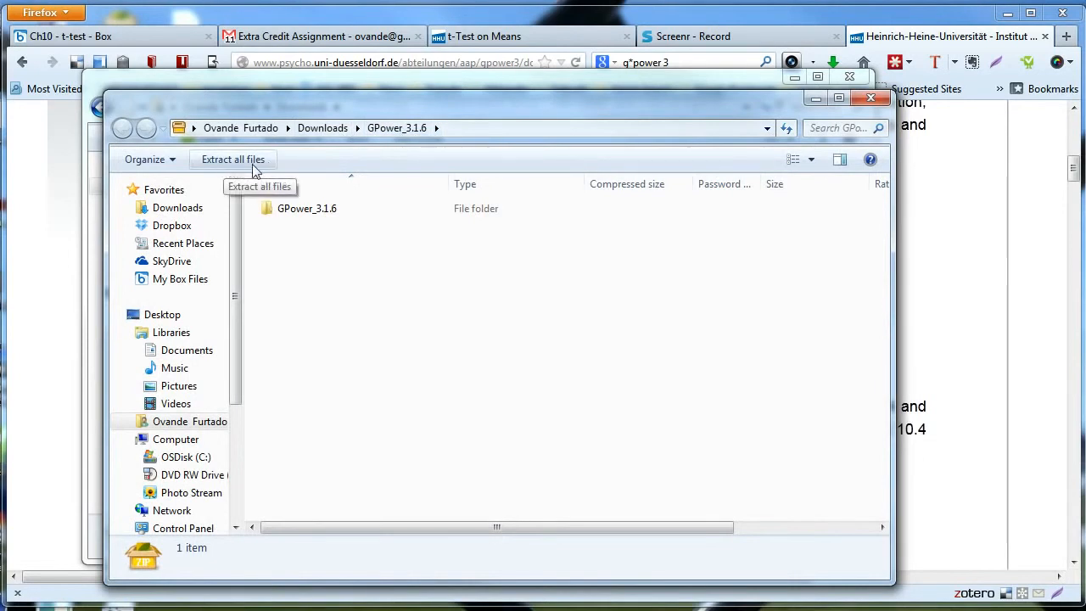
mouse_move(247, 169)
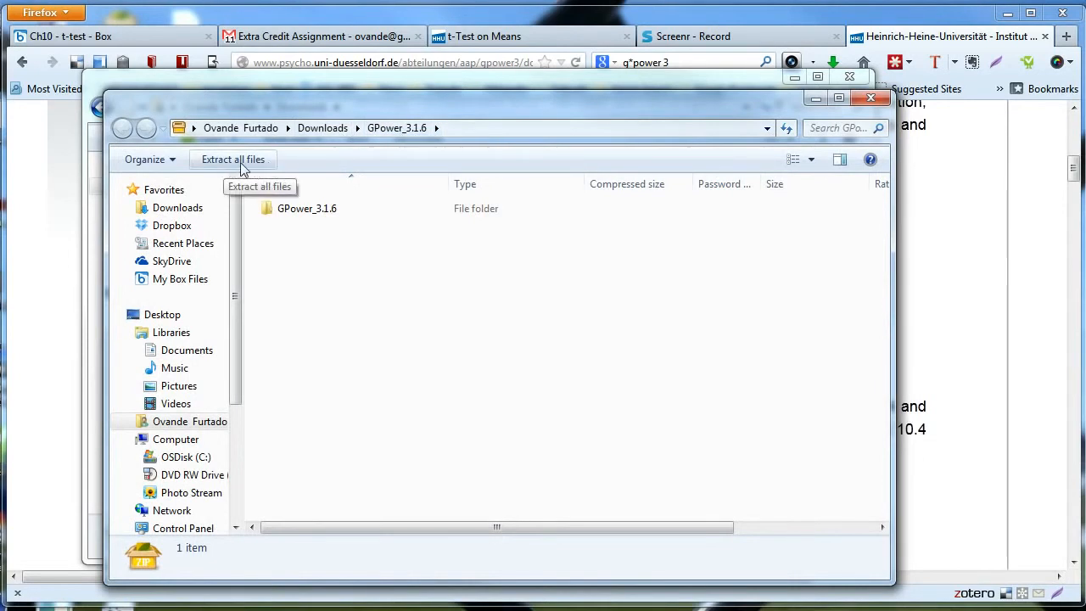
click(306, 207)
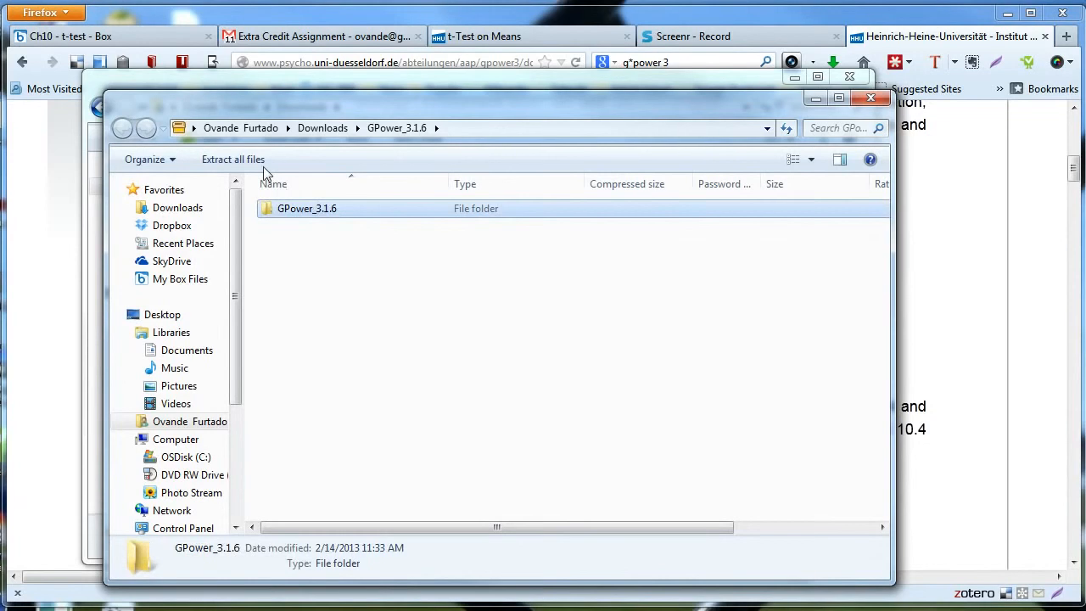
click(232, 159)
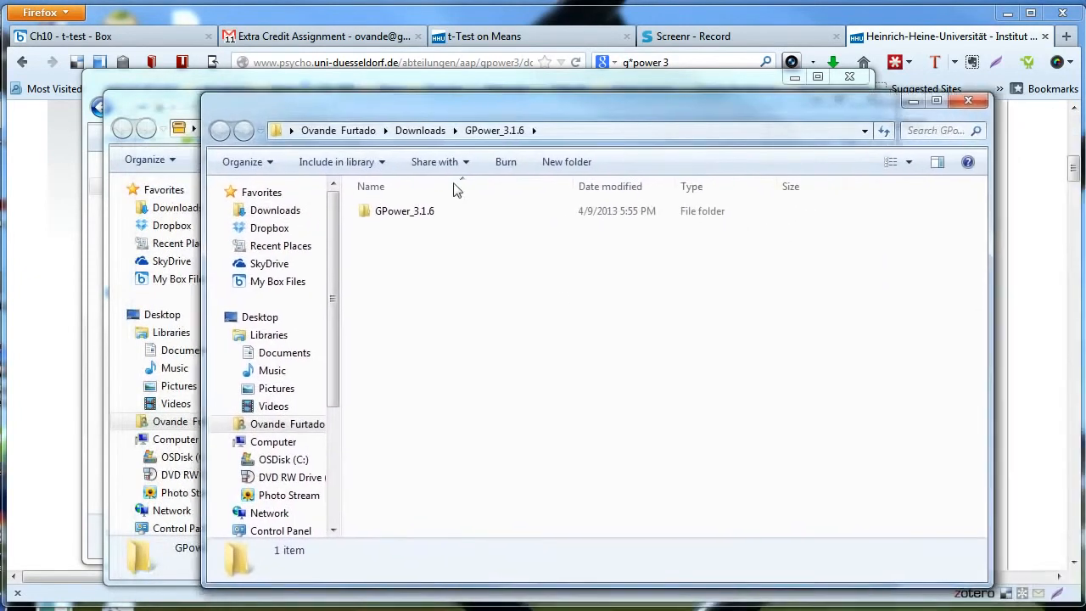
Go into GPower_3.1.6 > GPower and launch the setup application.
double_click(404, 210)
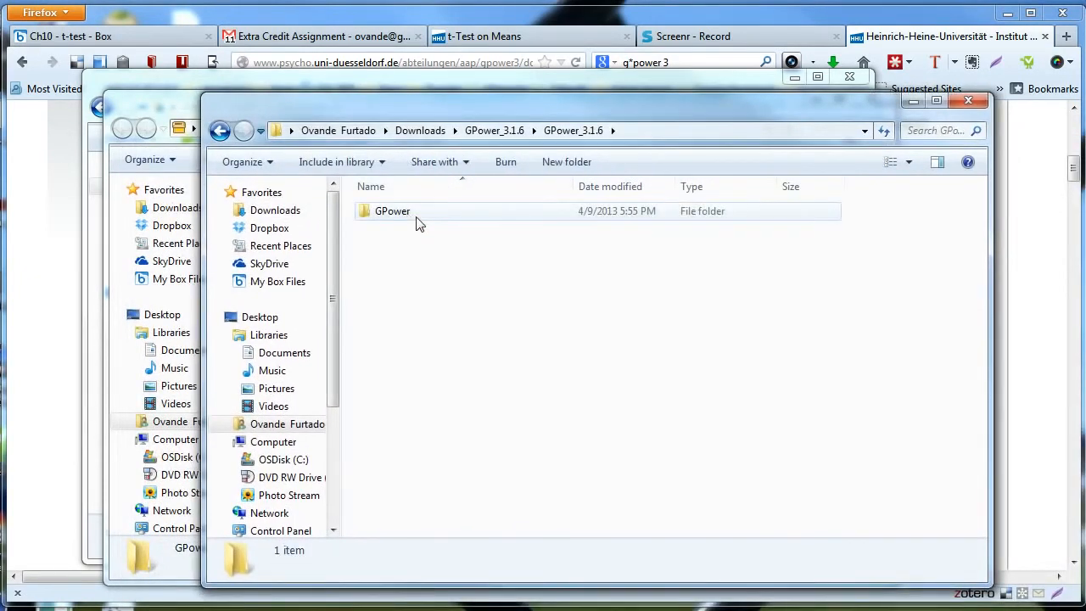
double_click(392, 211)
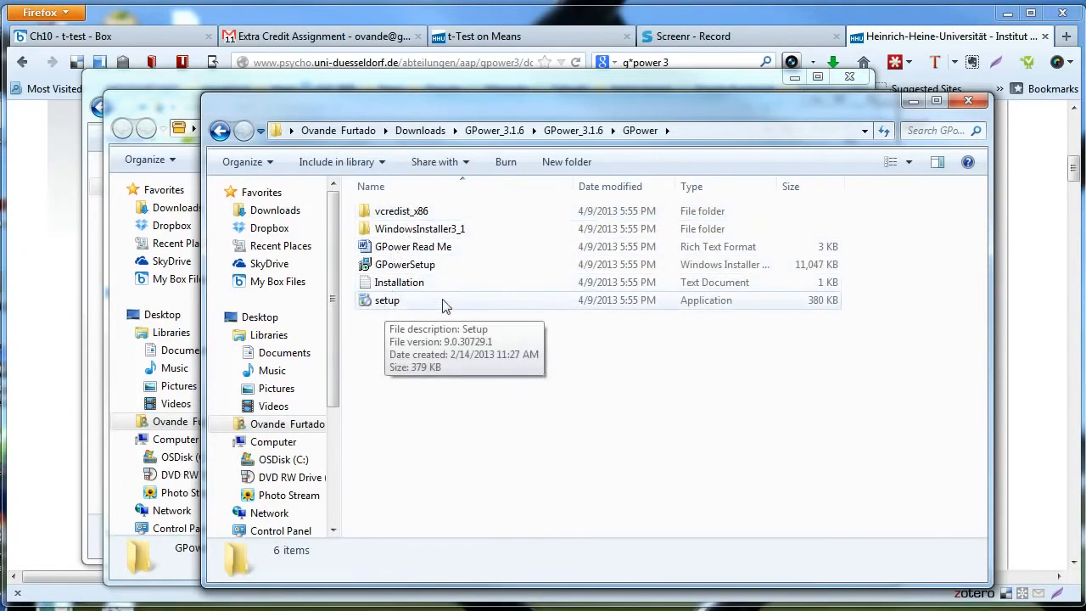
double_click(387, 301)
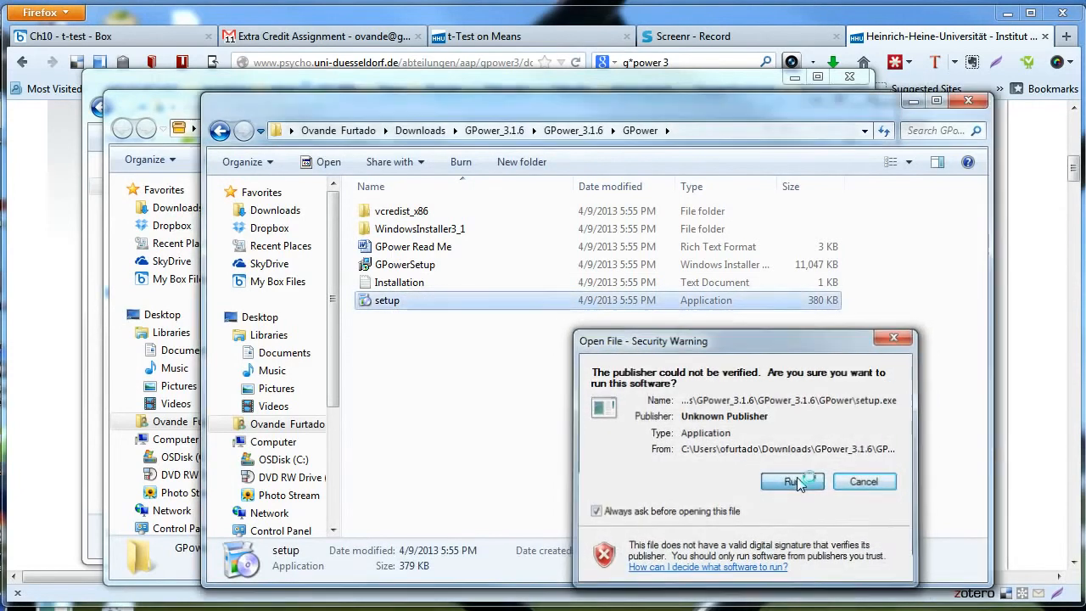
Choose Run in the security warning to start the G*Power 3.1.6 Setup Wizard.
click(788, 482)
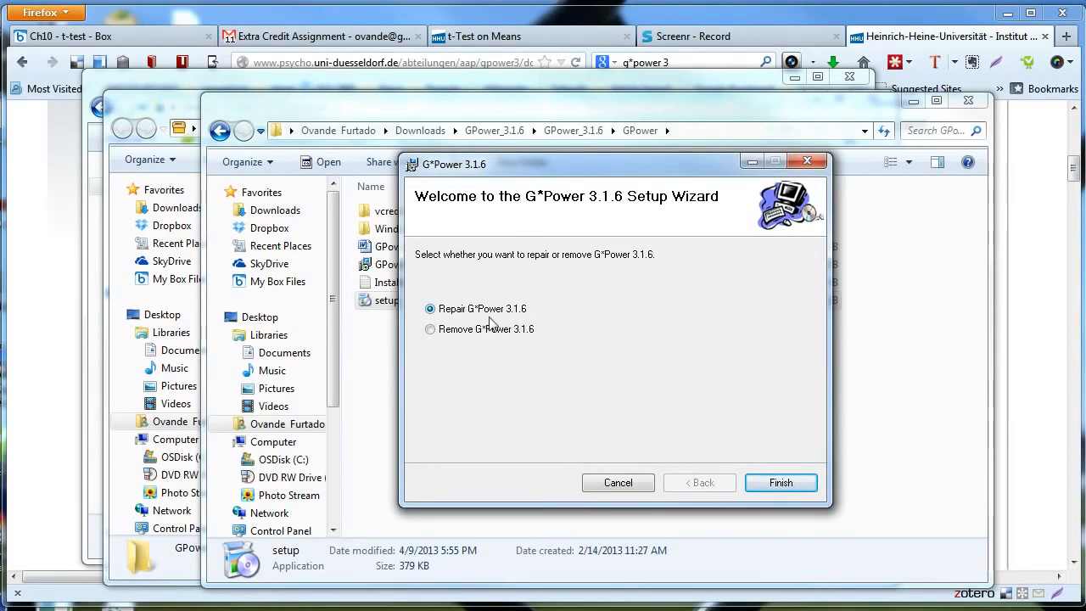
mouse_move(665, 324)
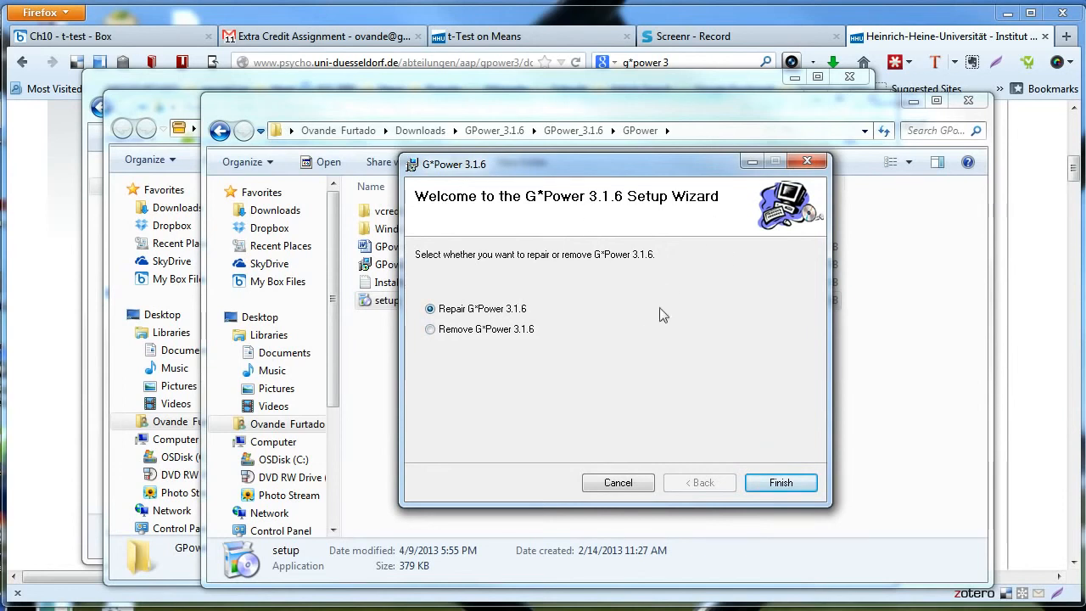
mouse_move(791, 445)
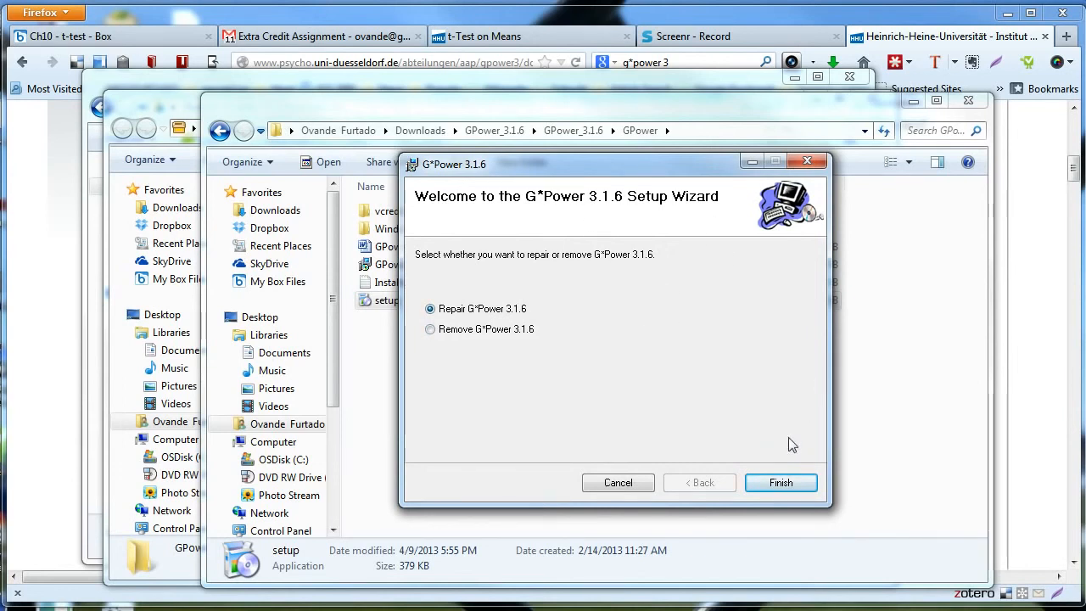